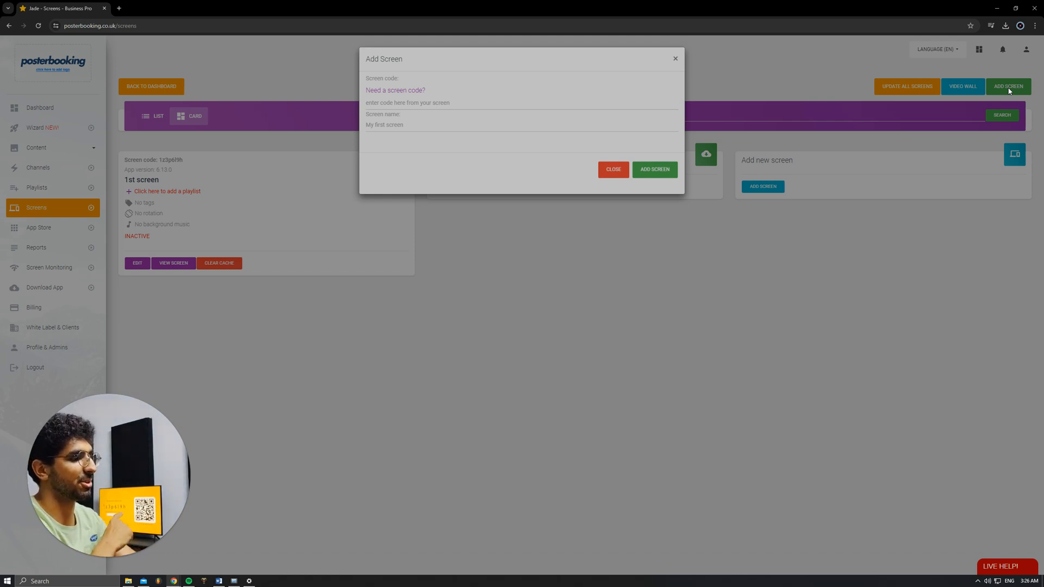
Dismiss the Add Screen dialog without entering a code, keeping only '1st screen'
click(520, 102)
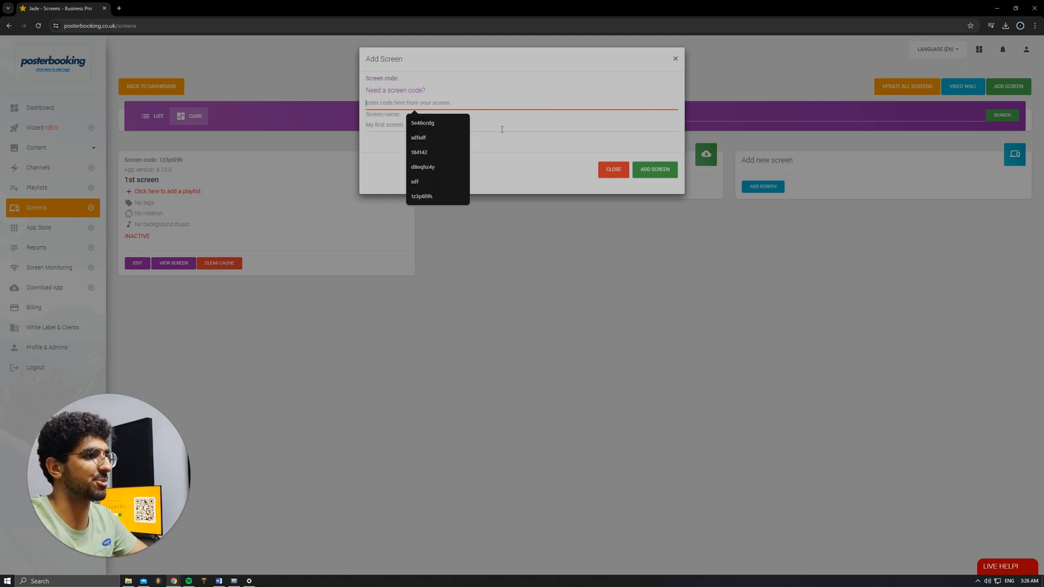
click(674, 59)
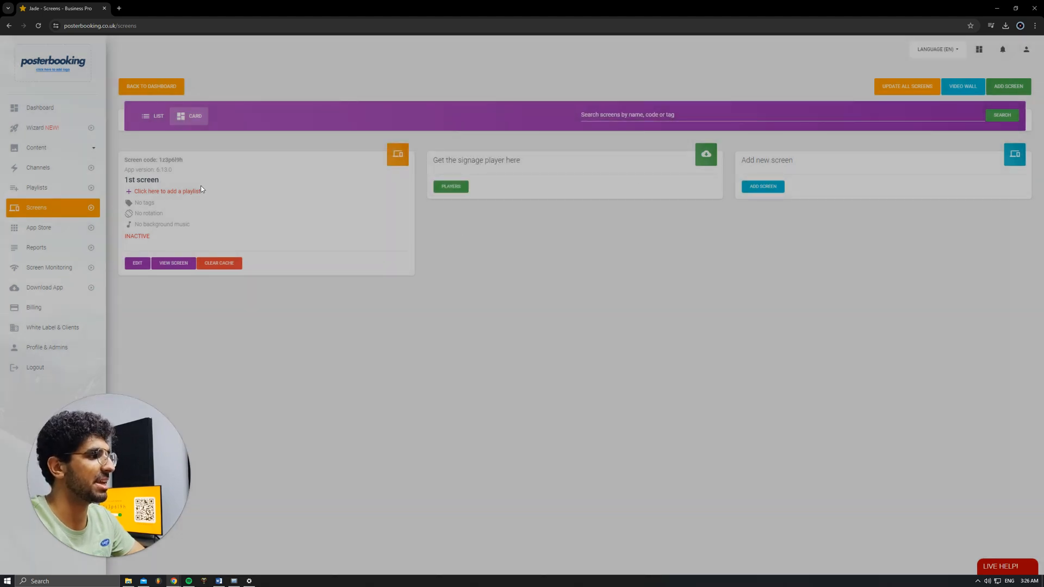
View the Images / Videos library showing the uploaded phones.jpg Black Friday graphic
click(37, 146)
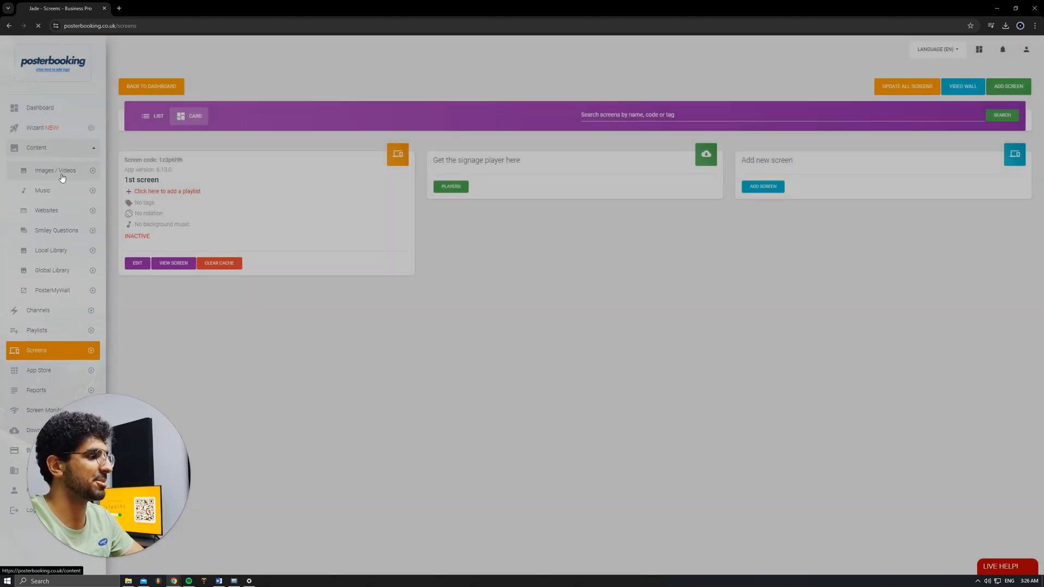
click(54, 171)
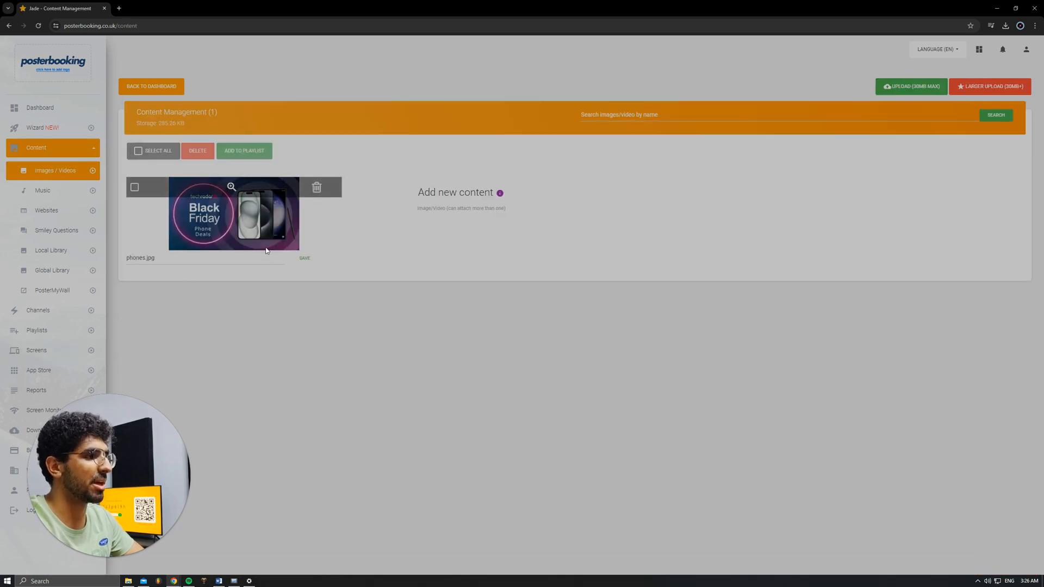
mouse_move(241, 212)
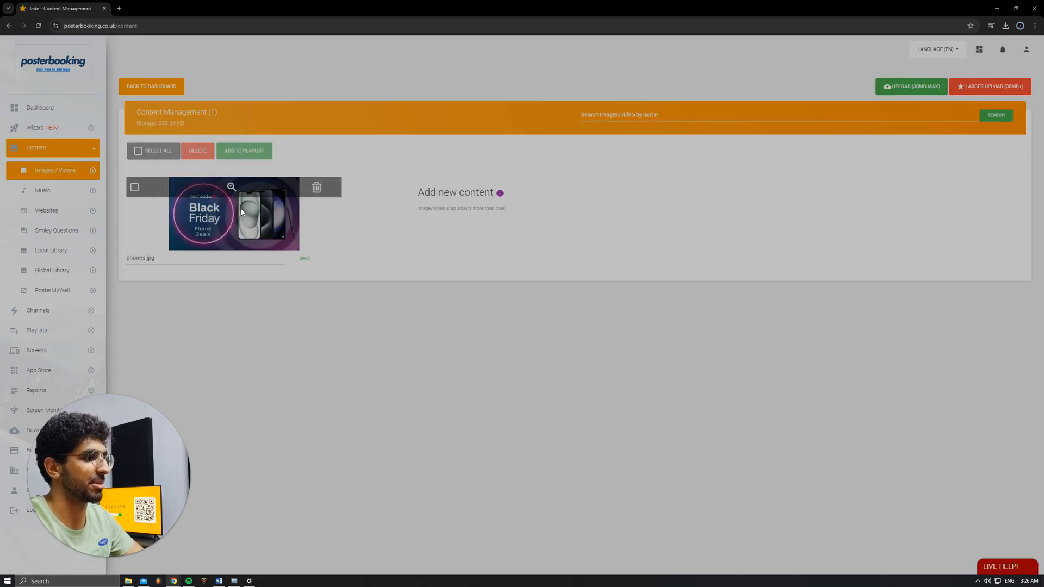
click(37, 147)
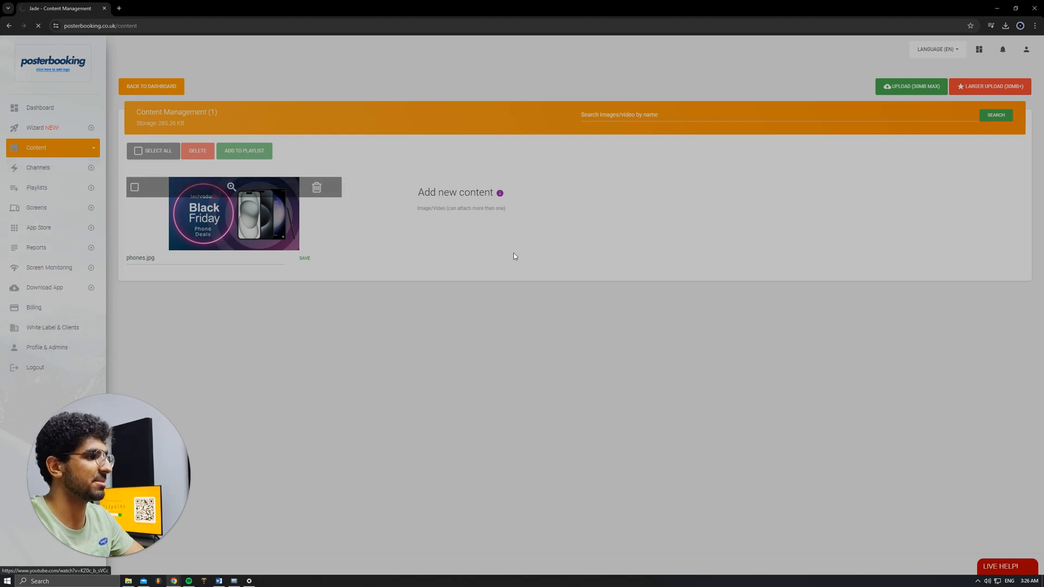
Create the 'canva' playlist and add phones.jpg to it with a 30-second duration
click(37, 187)
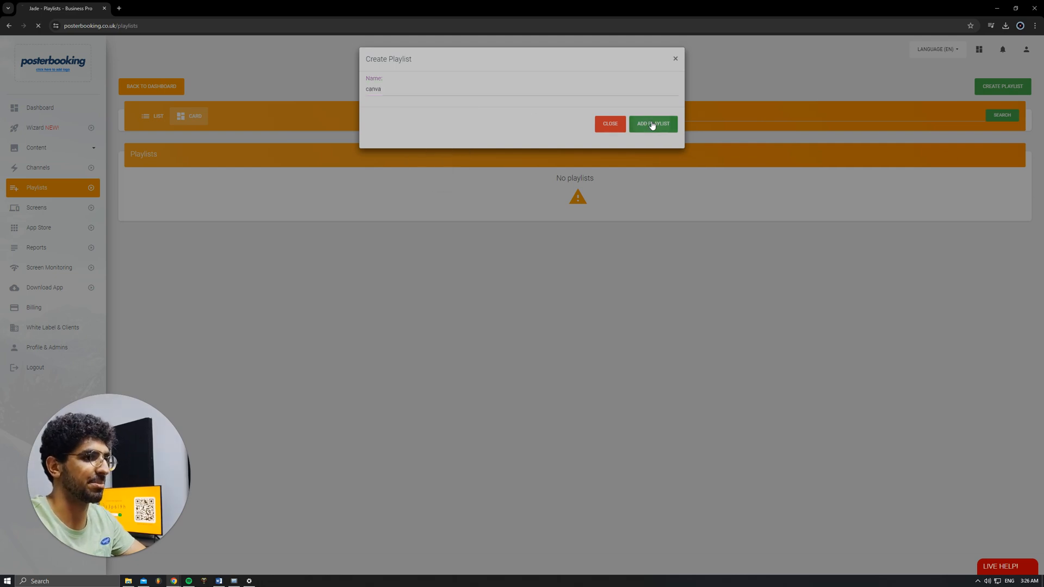
click(652, 124)
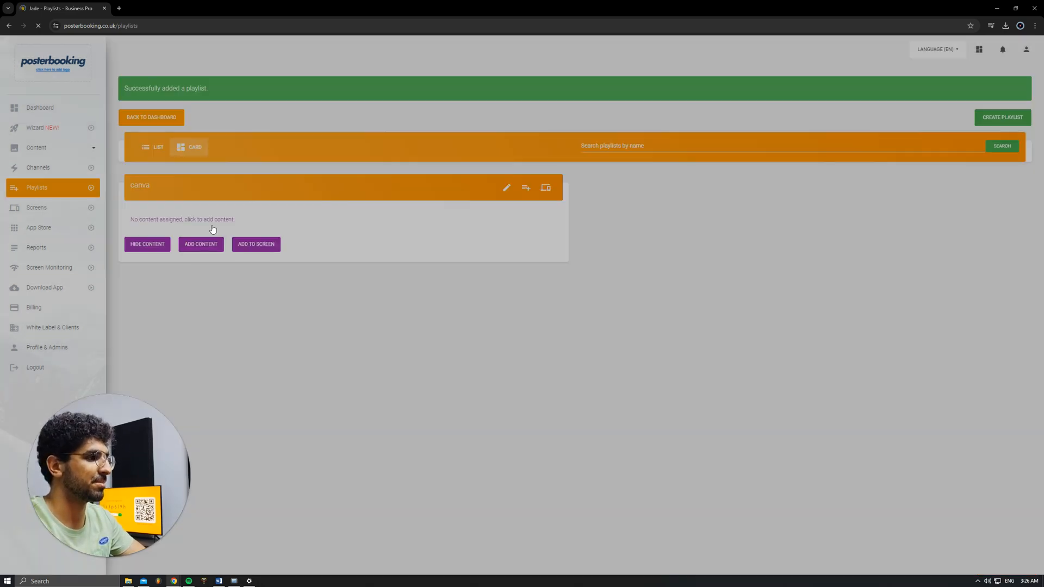
click(200, 243)
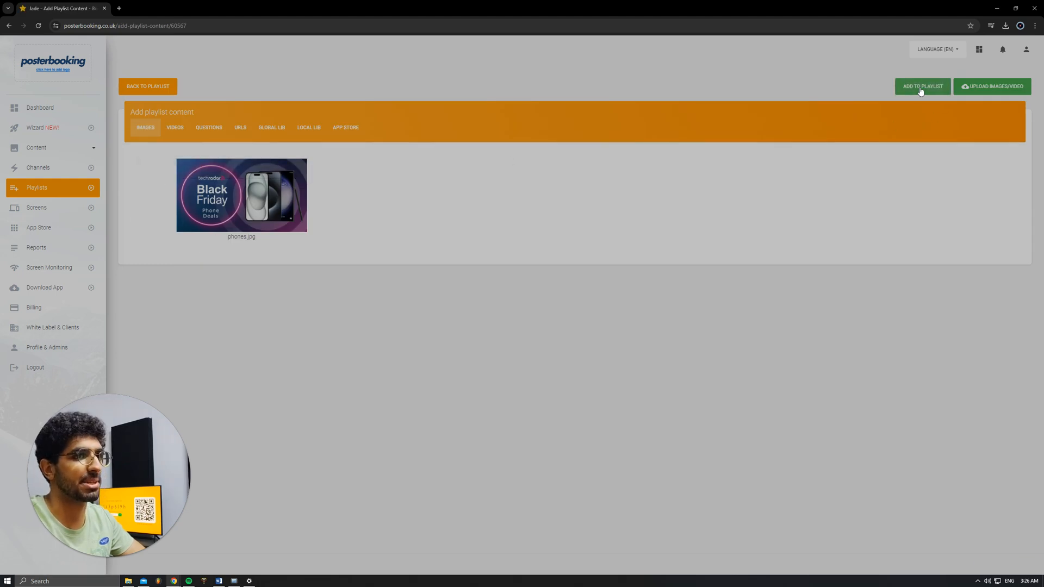
click(923, 86)
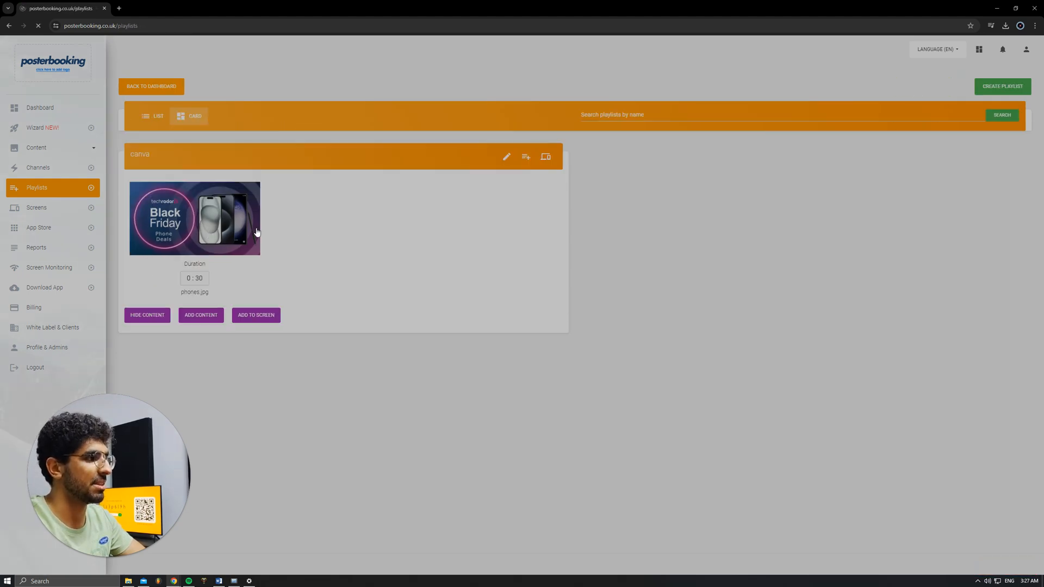
Assign the 'canva' playlist to '1st screen' from the Screens page and save
click(37, 206)
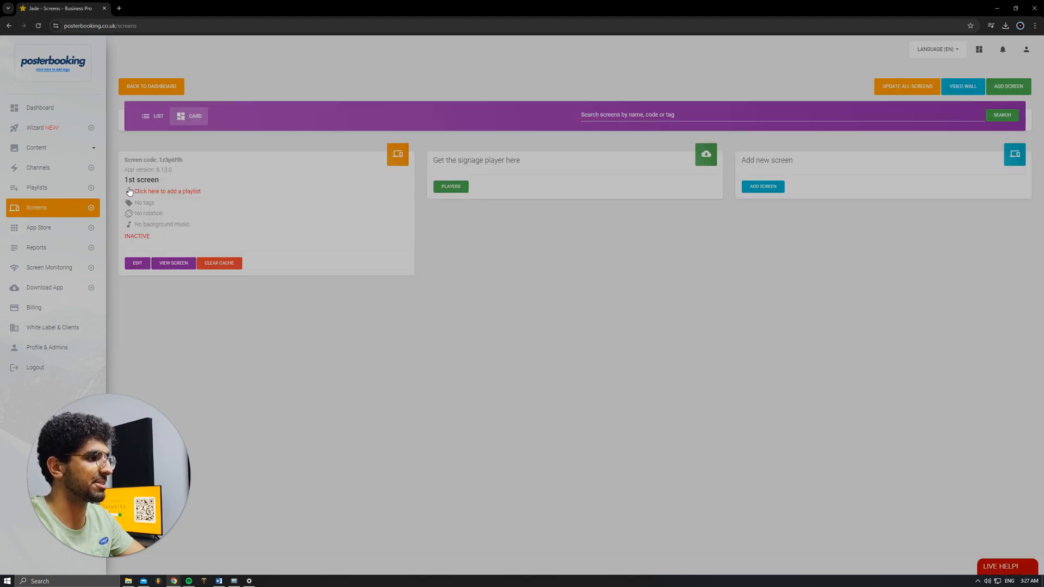
mouse_move(223, 235)
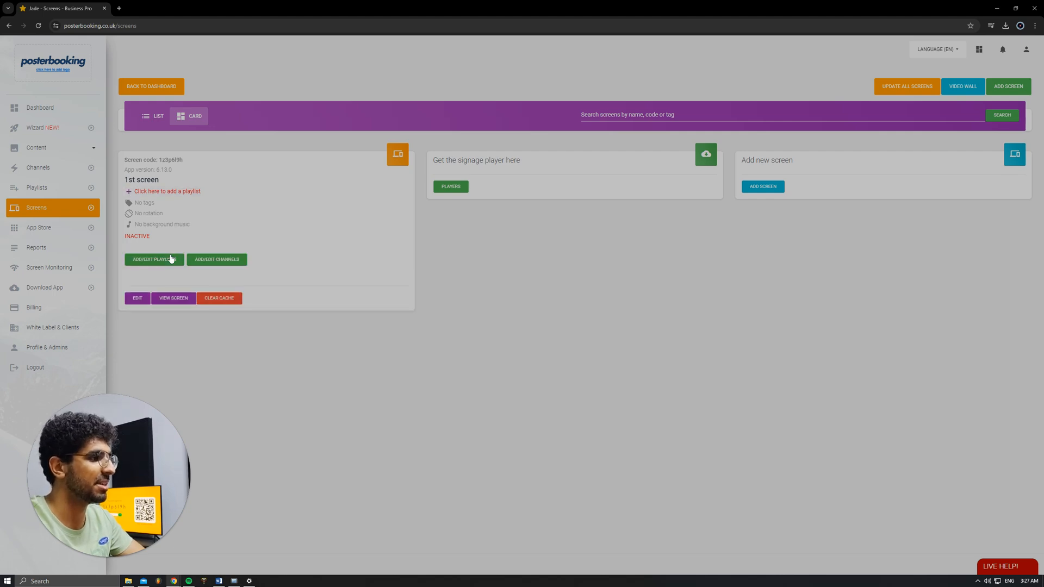
click(154, 260)
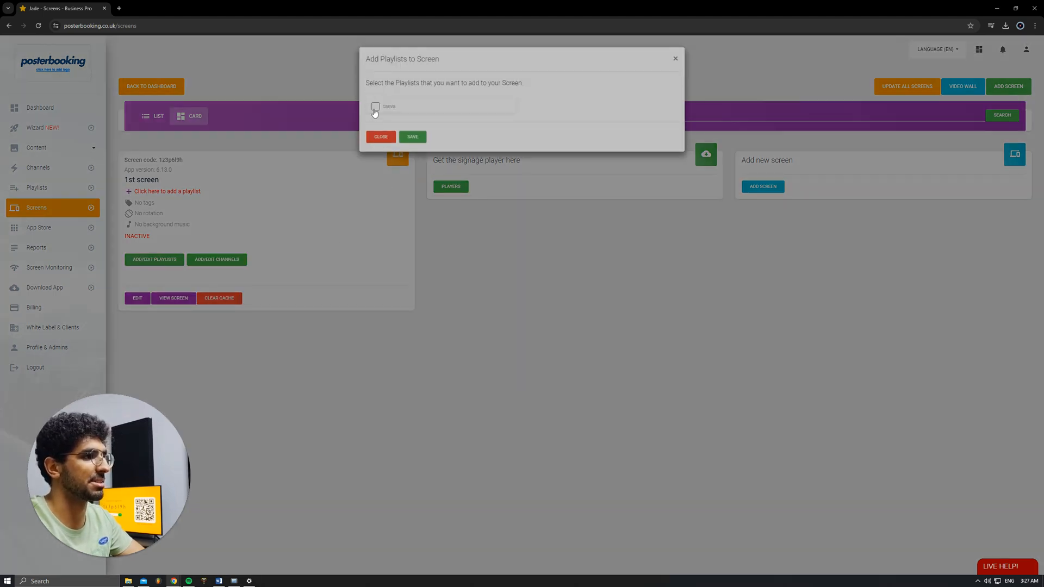
click(411, 137)
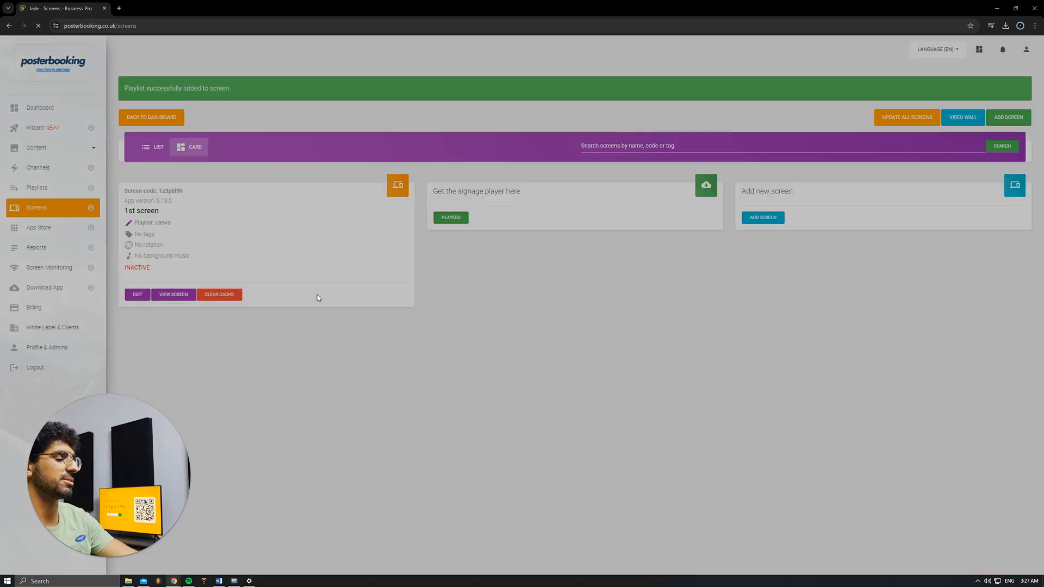